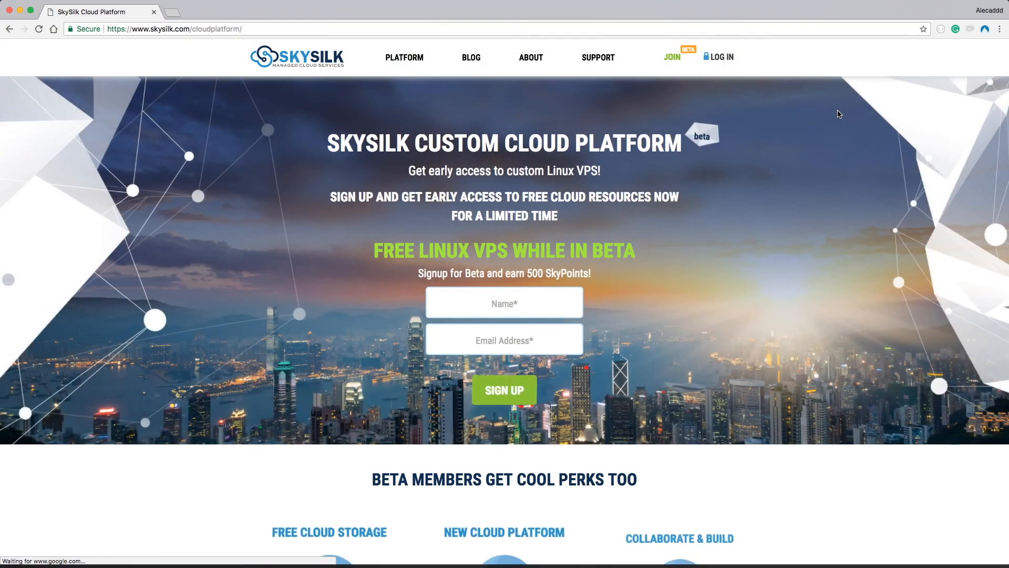
# - Scroll through the dashboard page, zooming it in one step
pyautogui.scroll(-3)
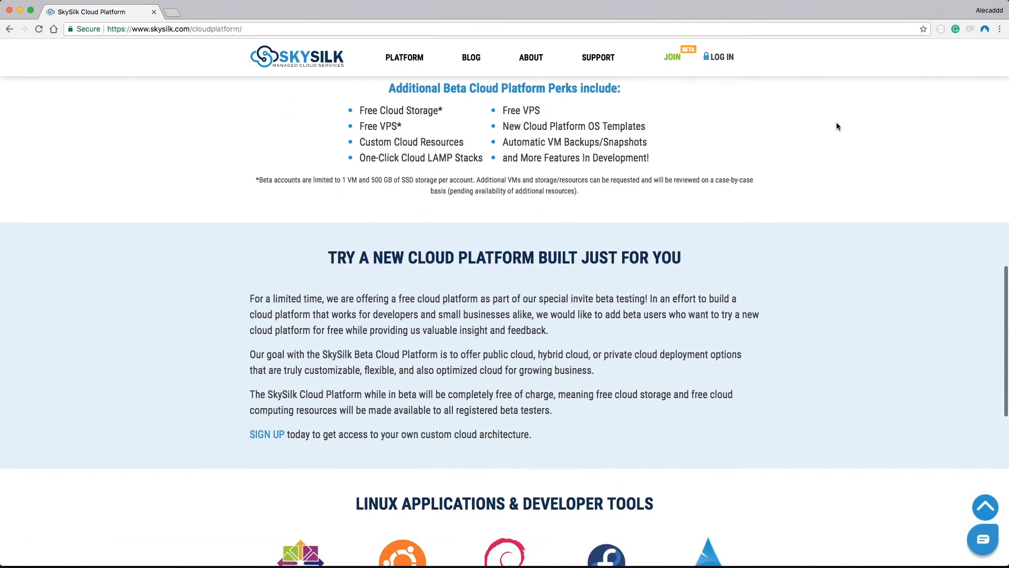
pyautogui.scroll(-3)
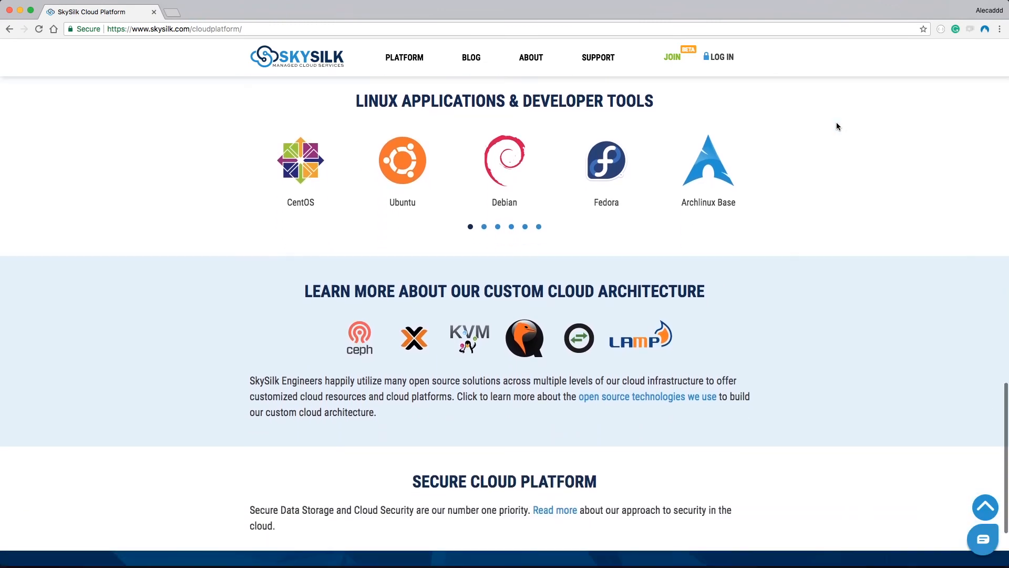
pyautogui.scroll(-3)
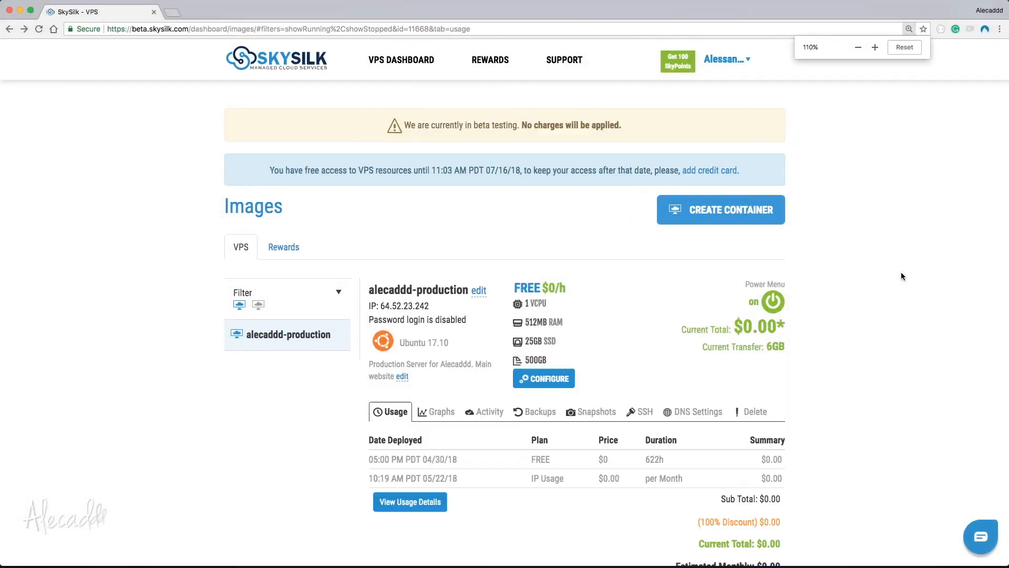
pyautogui.click(875, 46)
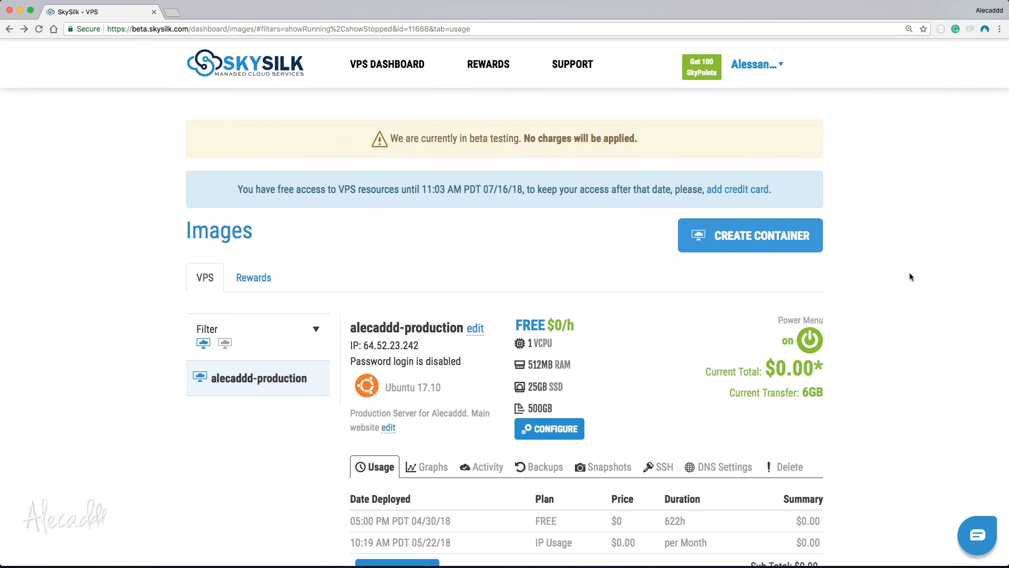
pyautogui.scroll(-3)
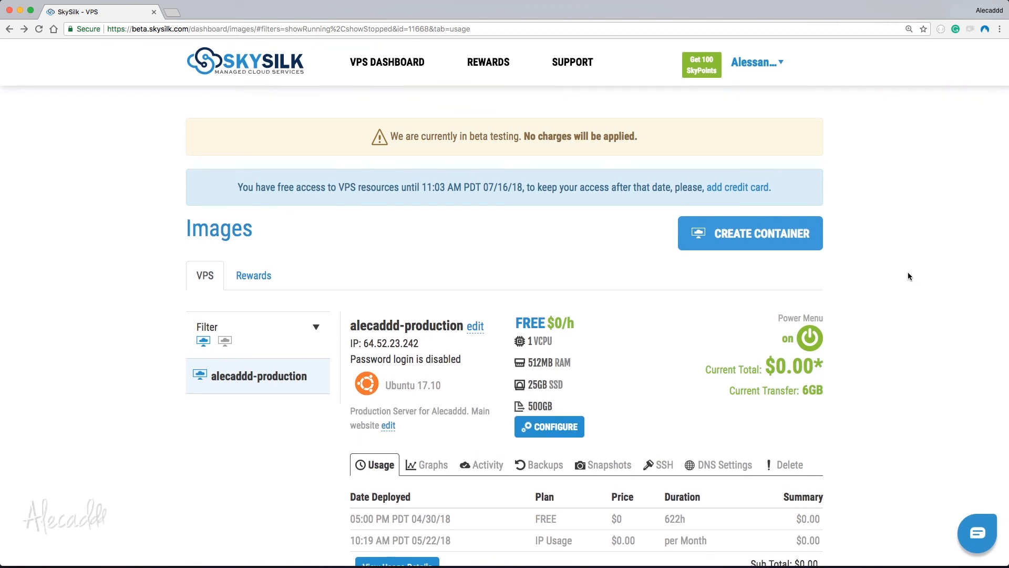
pyautogui.scroll(-3)
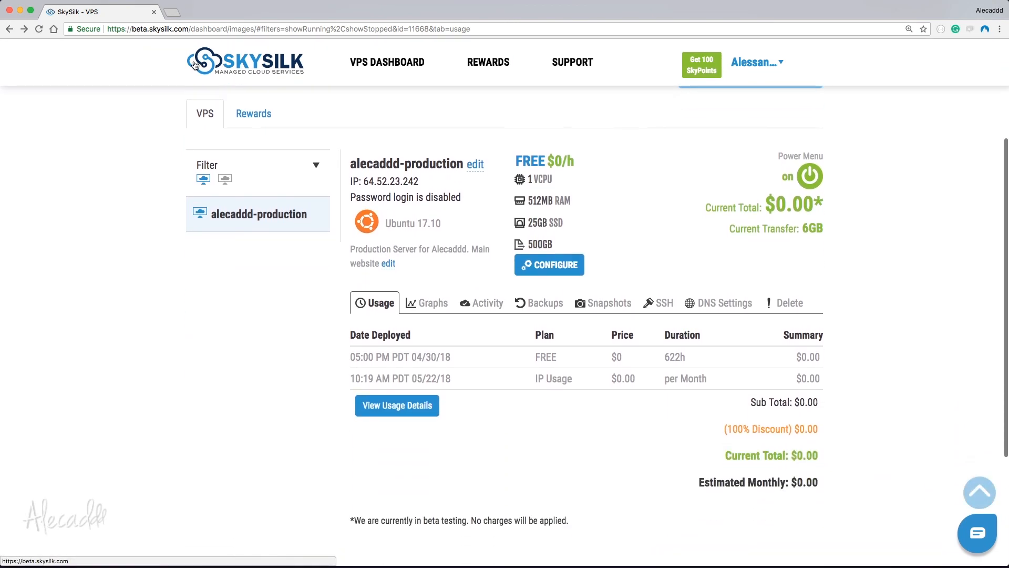
pyautogui.scroll(3)
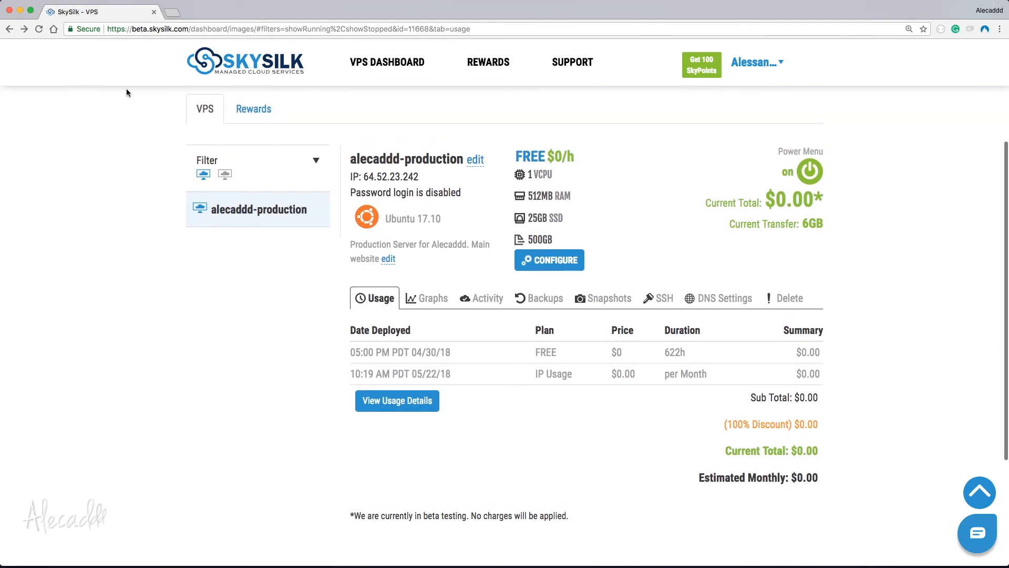
pyautogui.moveTo(894, 422)
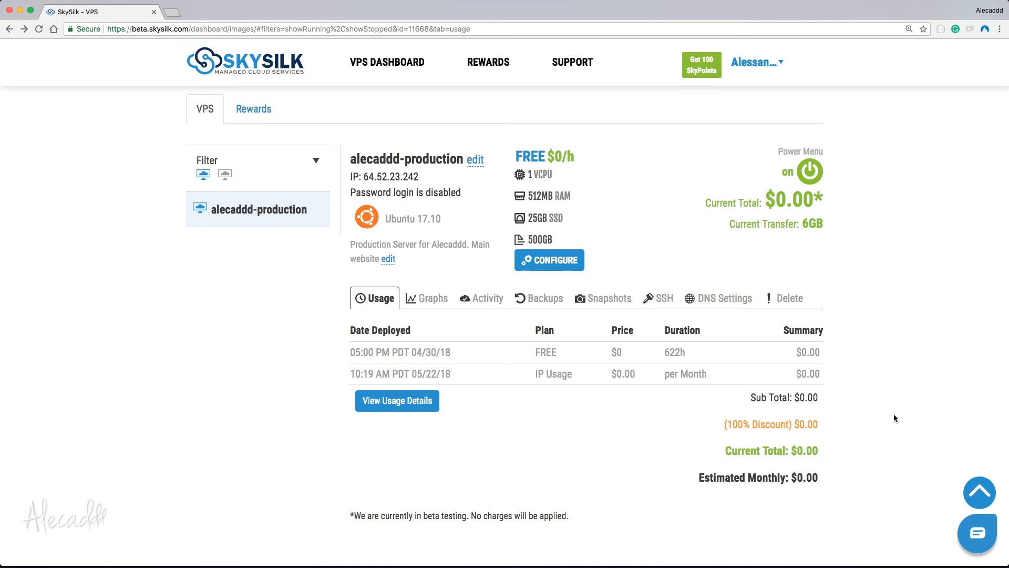
pyautogui.moveTo(895, 419)
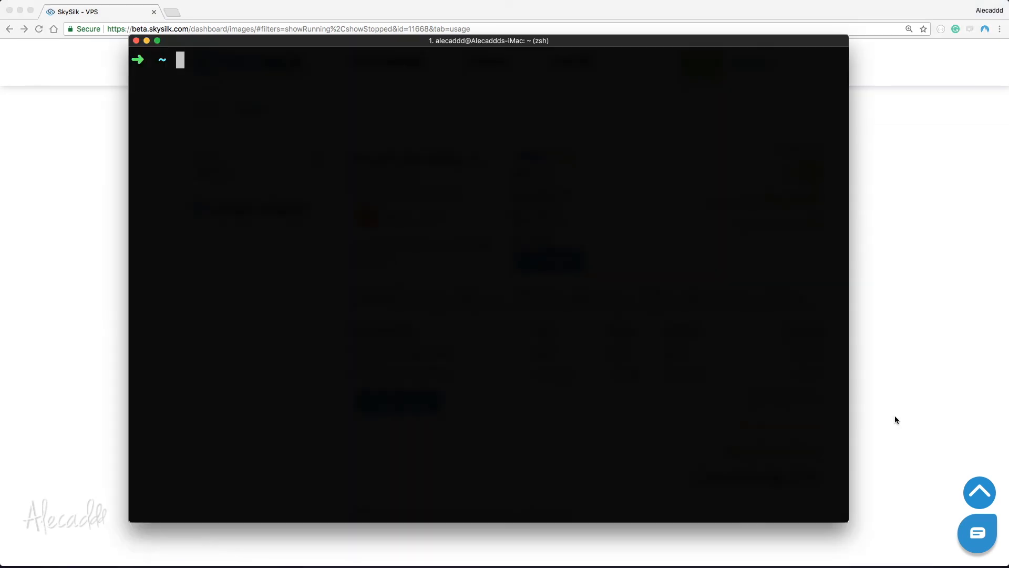
pyautogui.write('ssh ubuntu@64.52.23.242')
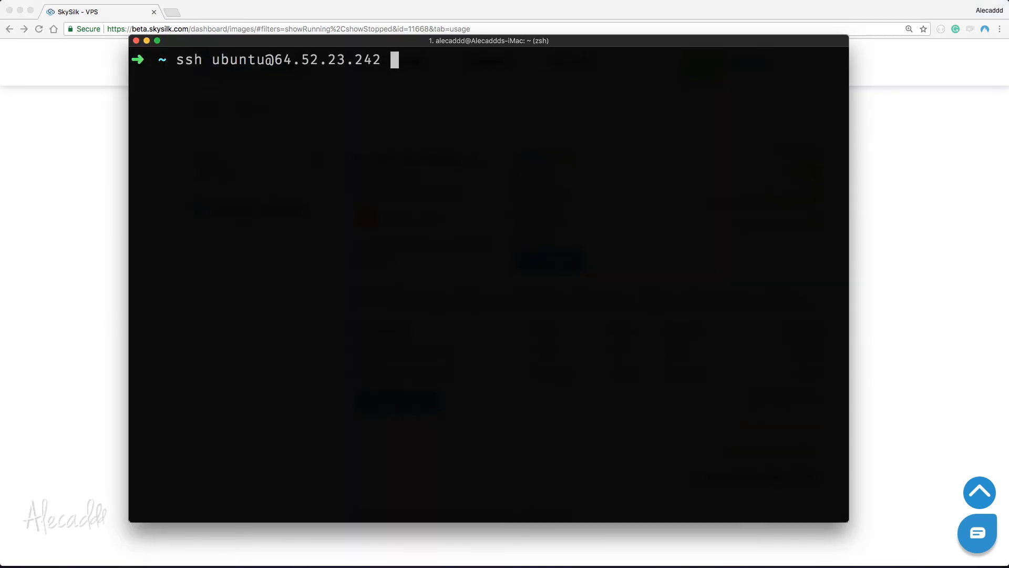
pyautogui.press('Return')
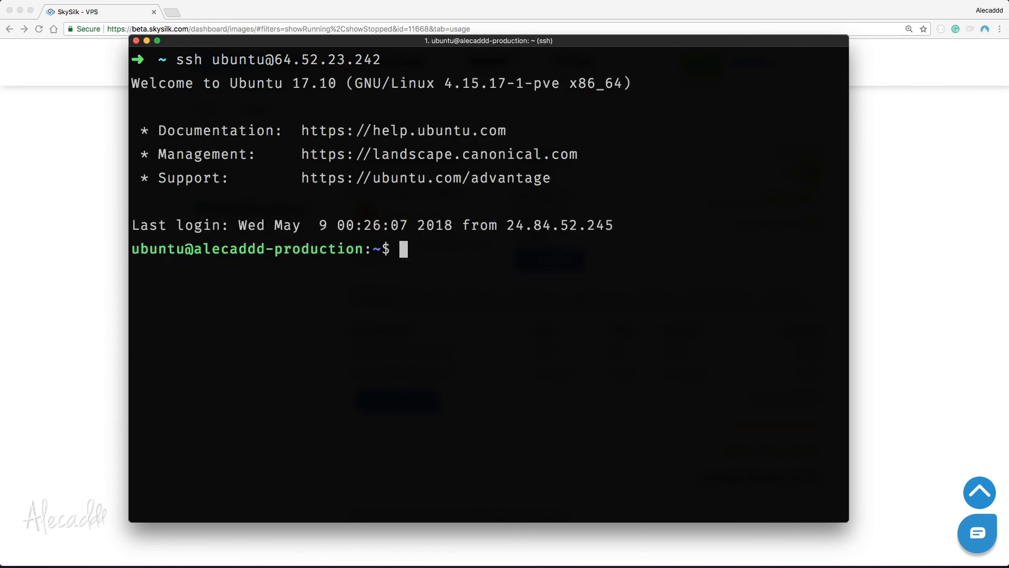
pyautogui.write('sudo')
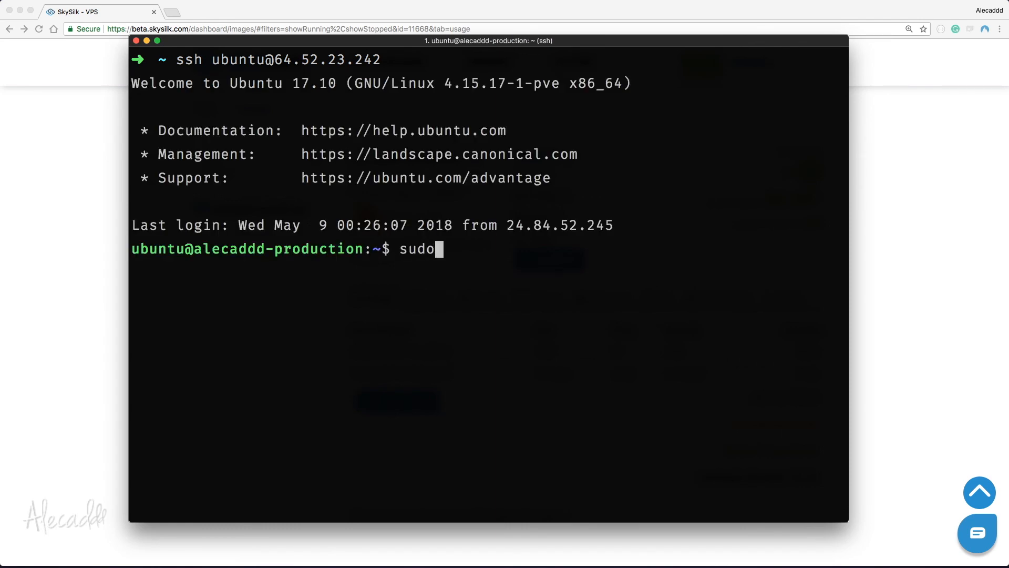
pyautogui.write('apt update')
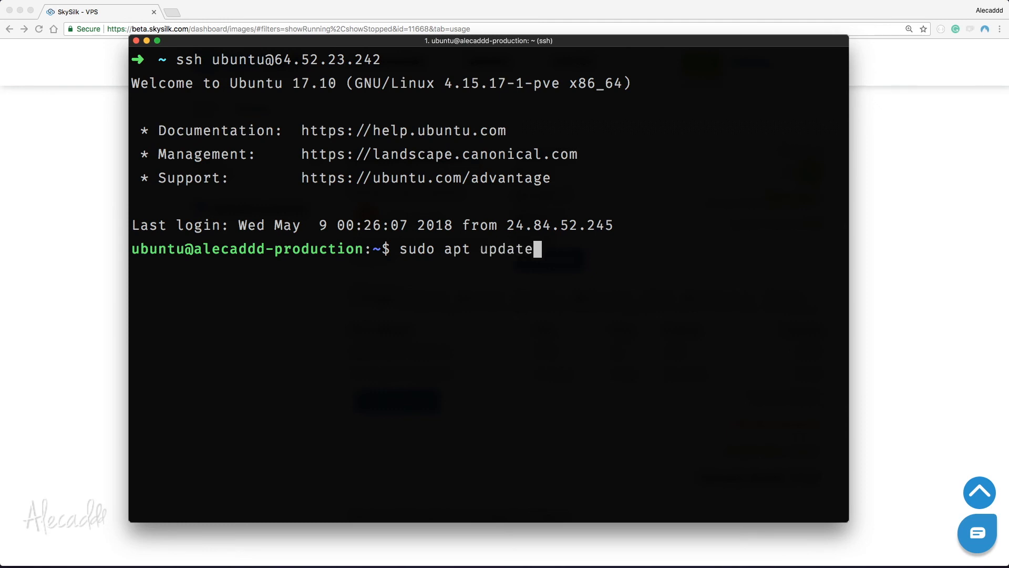
pyautogui.press('Return')
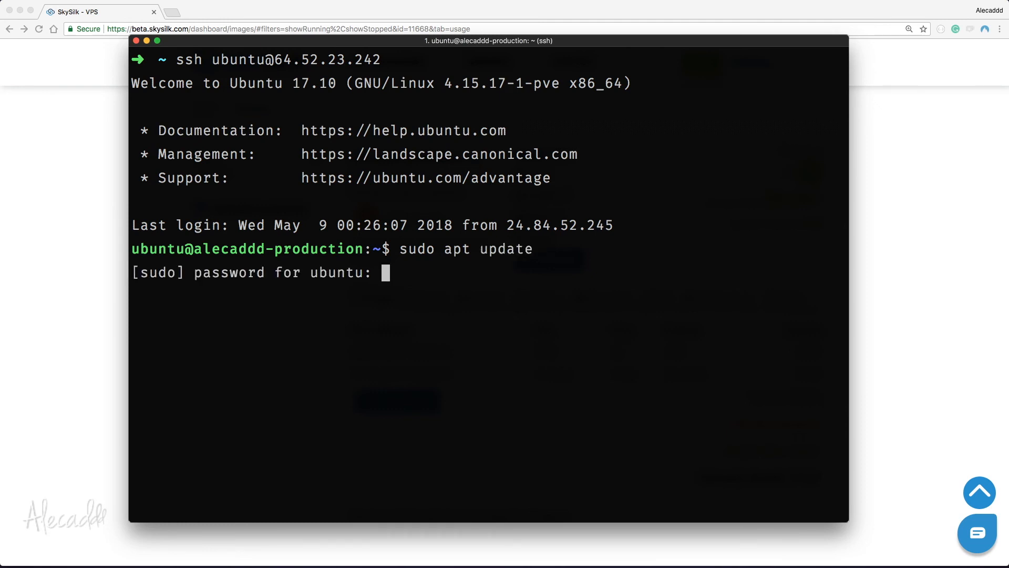
pyautogui.press('Return')
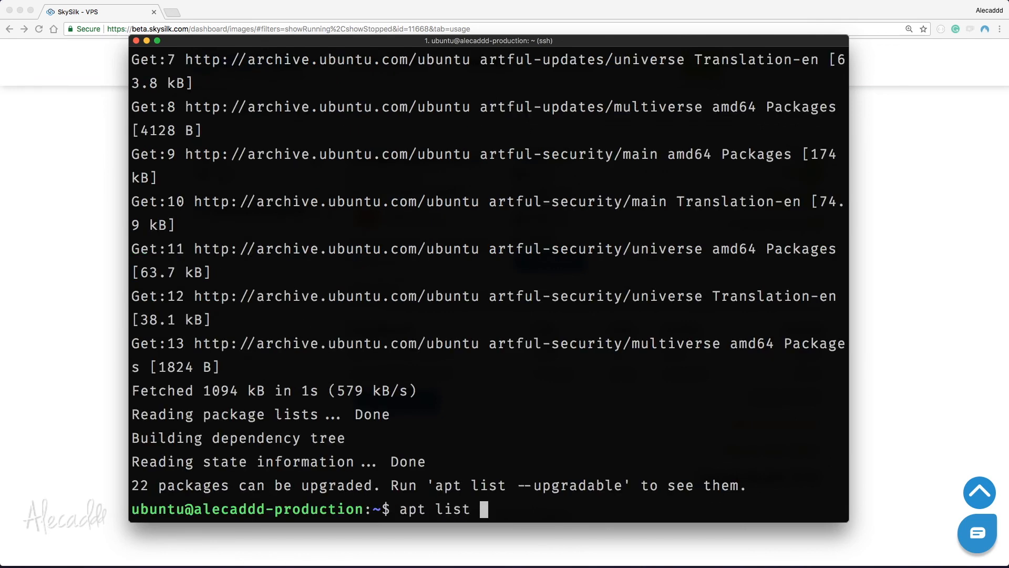
# - List the upgradable packages, then begin sudo apt upgrade for all 22
pyautogui.write('--upgradable')
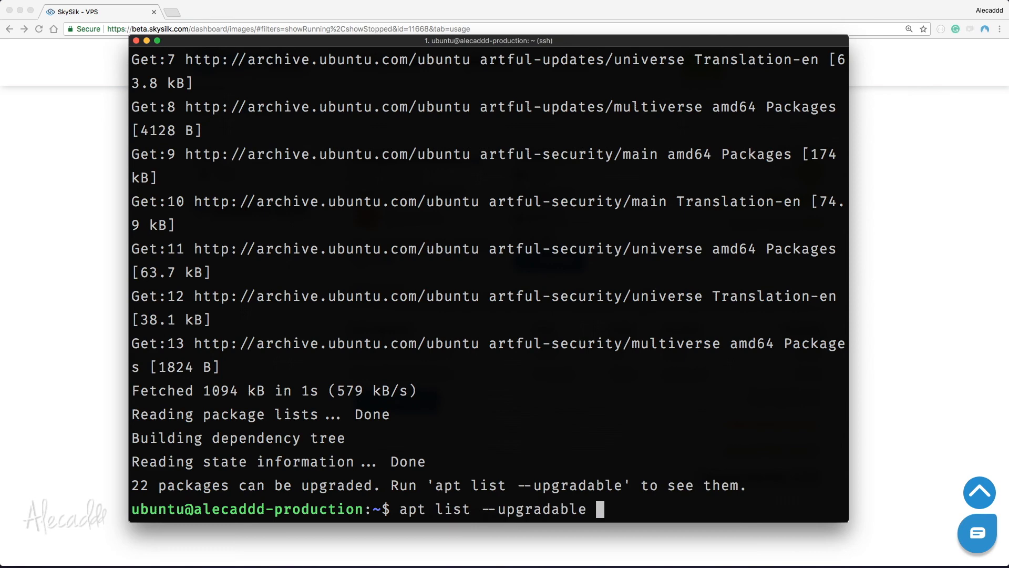
pyautogui.press('Return')
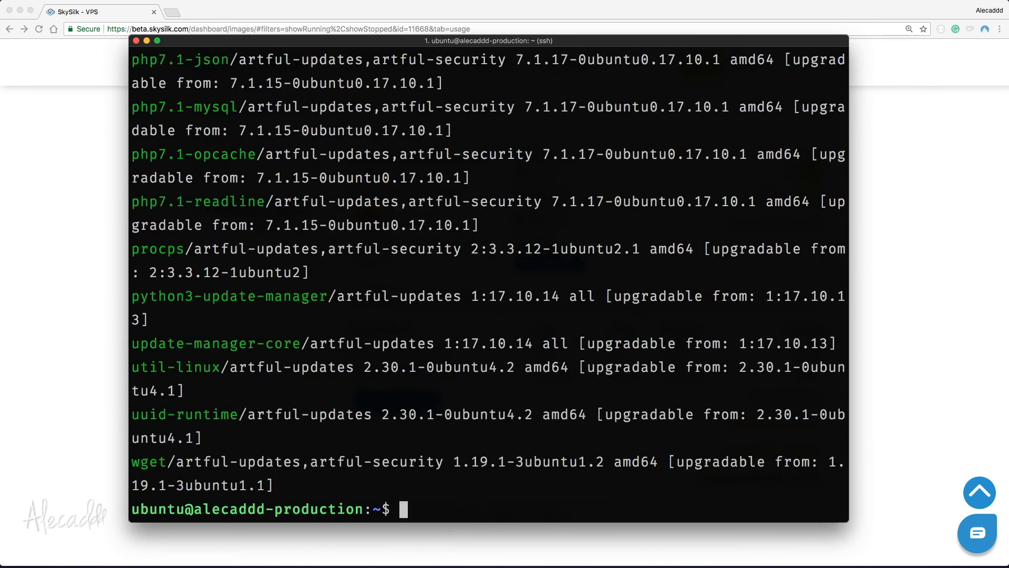
pyautogui.scroll(3)
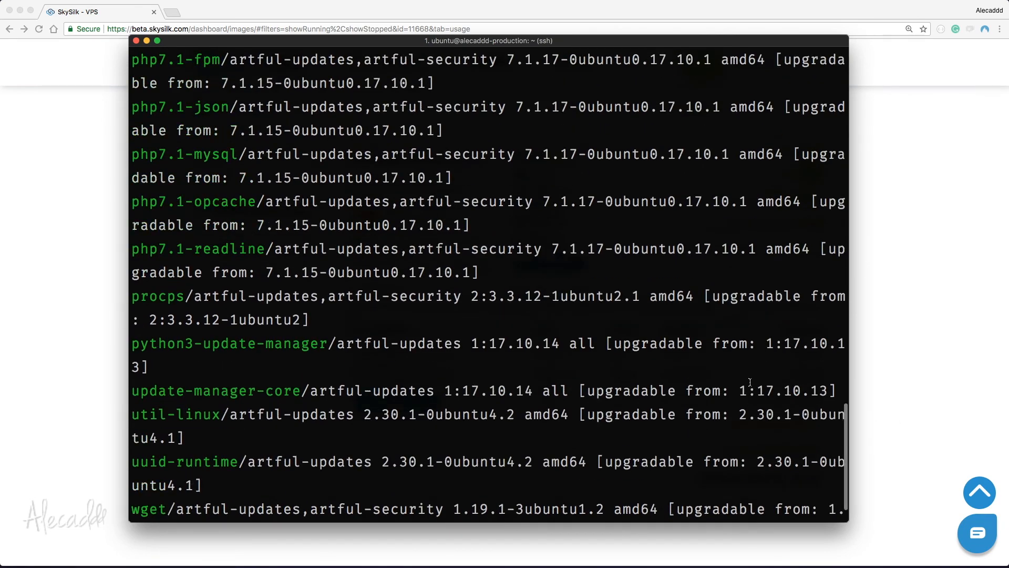
pyautogui.write('sudo apt upgrade')
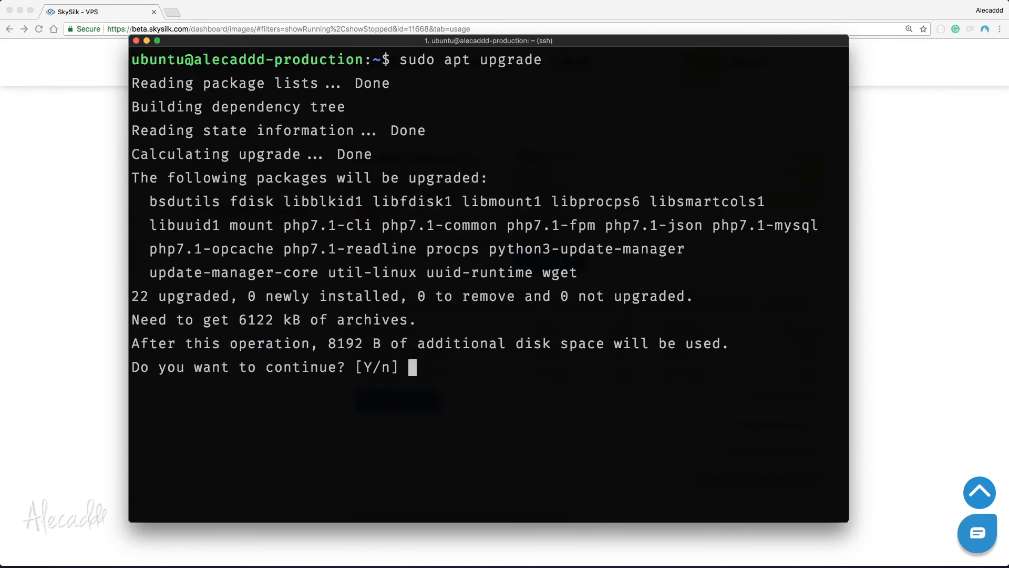
# - Answer y at the 'Do you want to continue?' prompt
pyautogui.write('y')
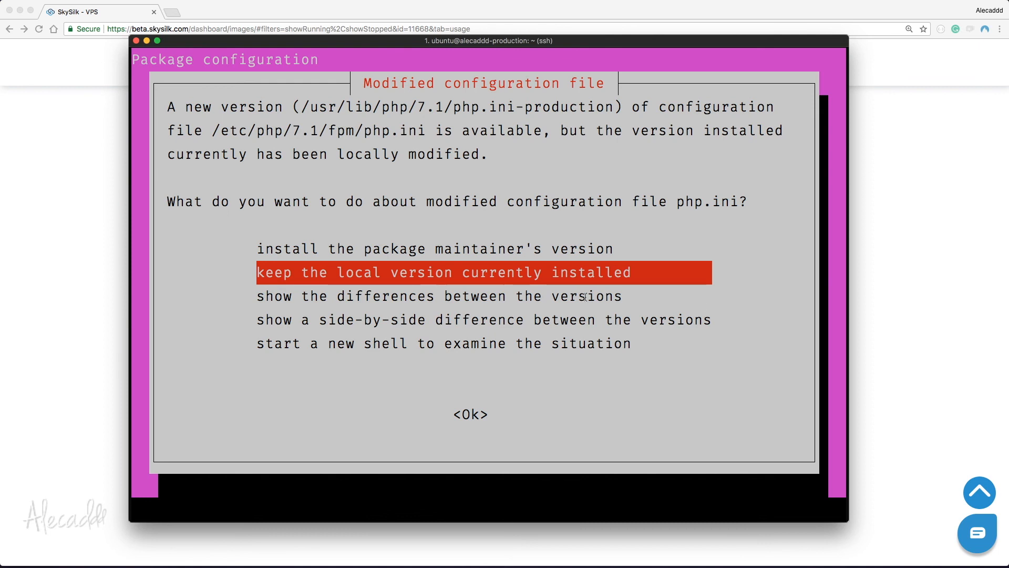
pyautogui.moveTo(509, 286)
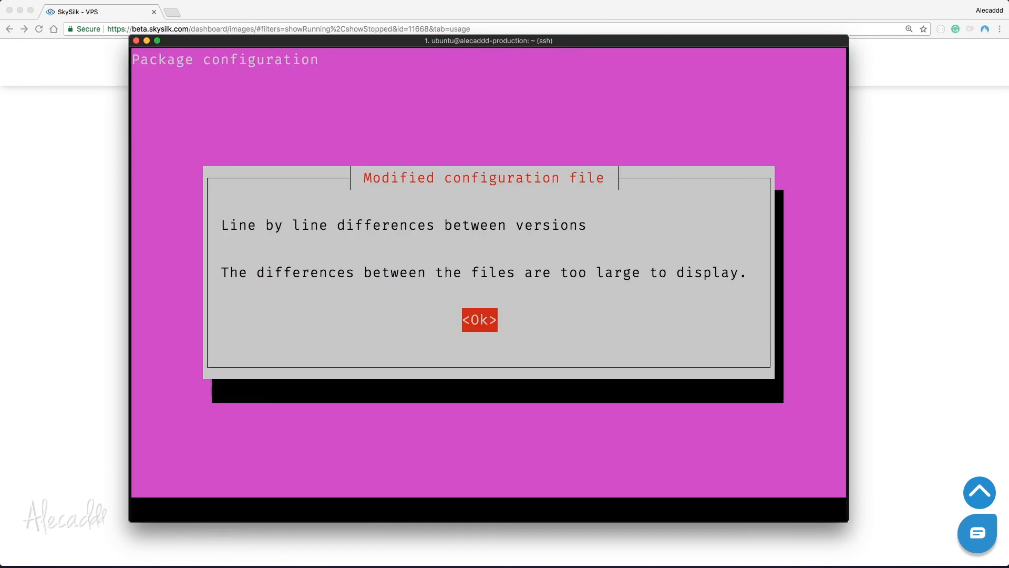
# - Dismiss the differences notice and choose to view the php.ini version differences
pyautogui.click(479, 320)
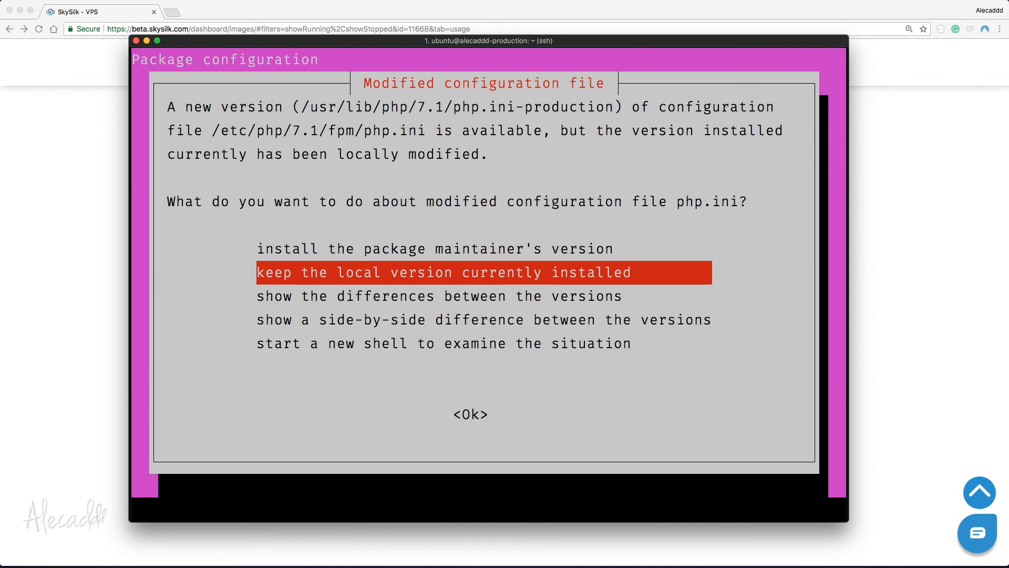
pyautogui.press('Down')
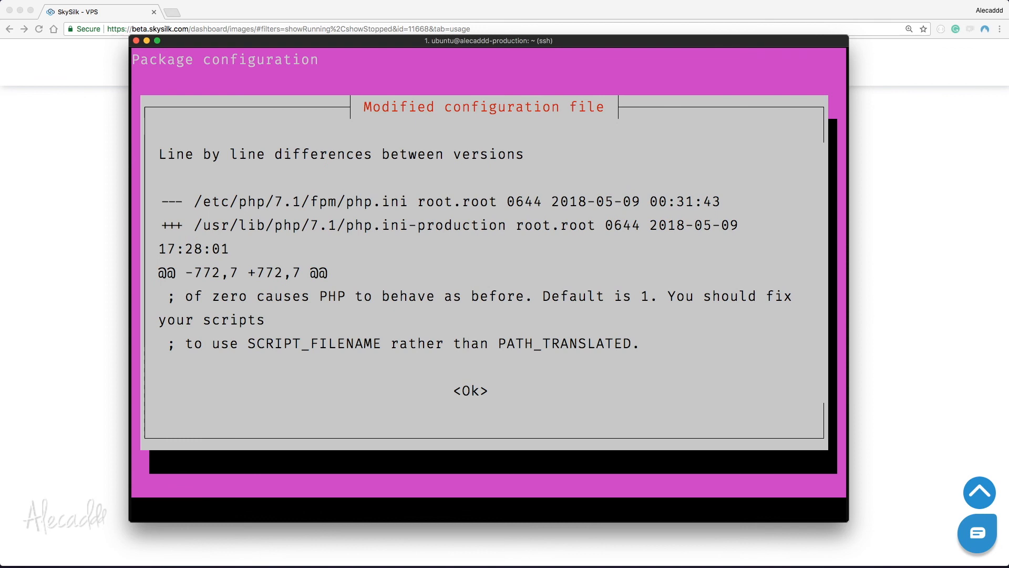
pyautogui.moveTo(183, 191)
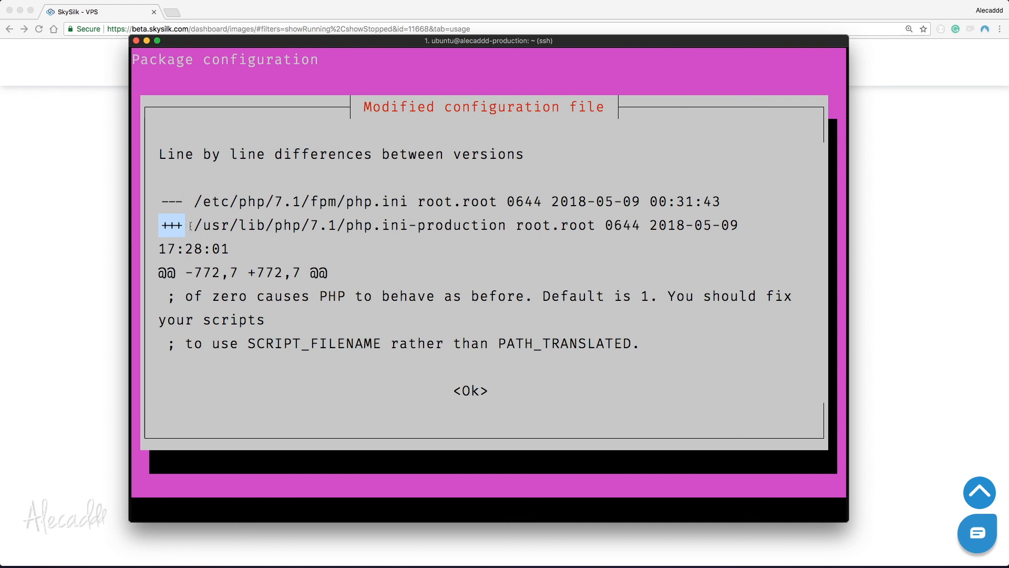
pyautogui.moveTo(250, 255)
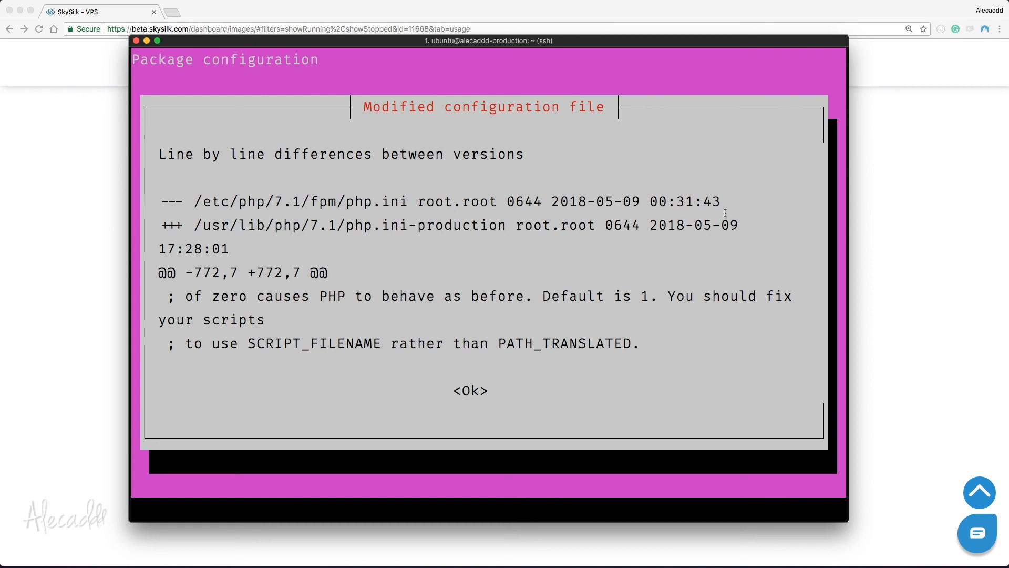
# - Scroll the php.ini diff, covering cgi.fix_pathinfo, Windows extensions and mail settings
pyautogui.scroll(-3)
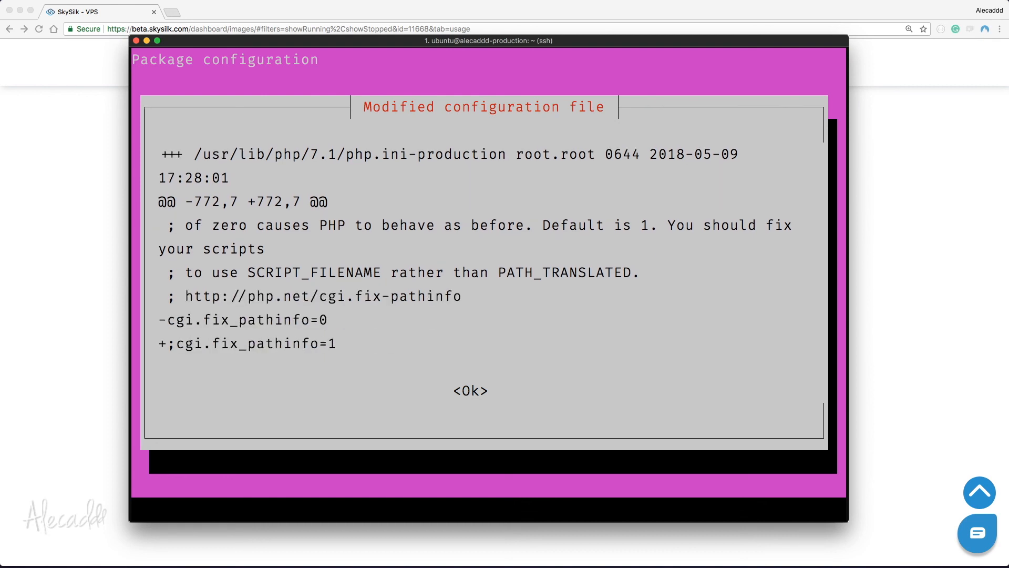
pyautogui.scroll(-3)
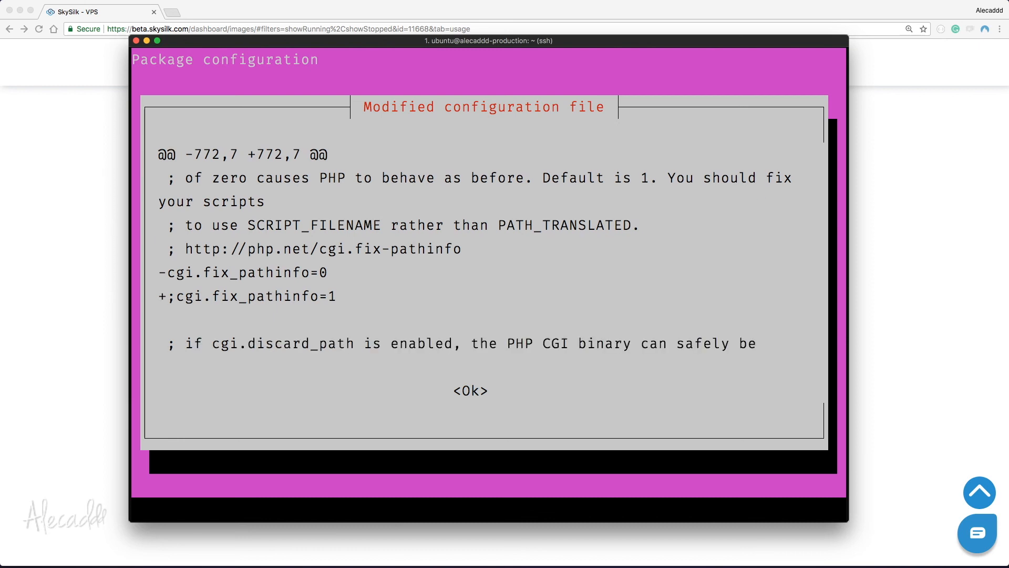
pyautogui.scroll(-3)
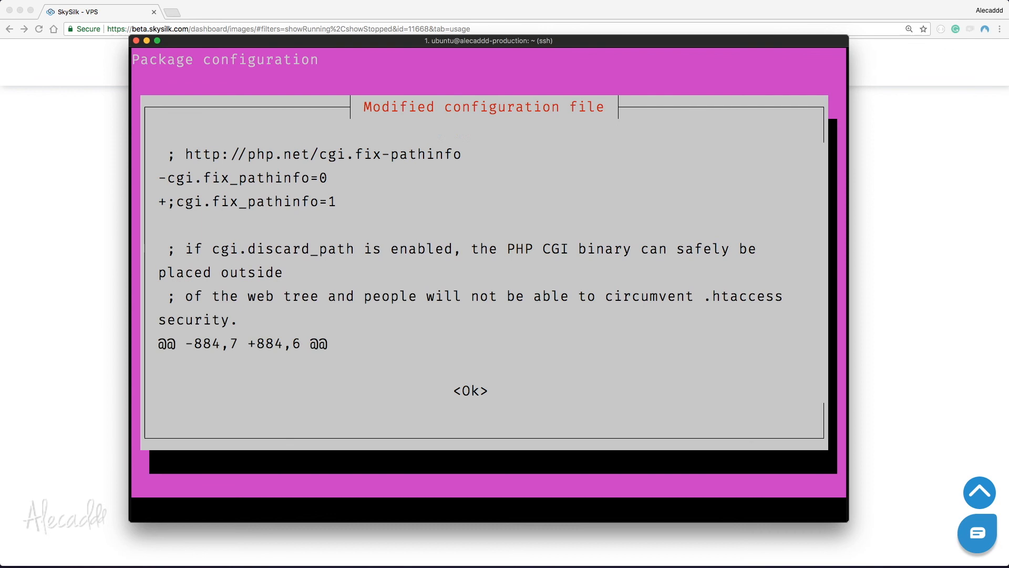
pyautogui.scroll(-3)
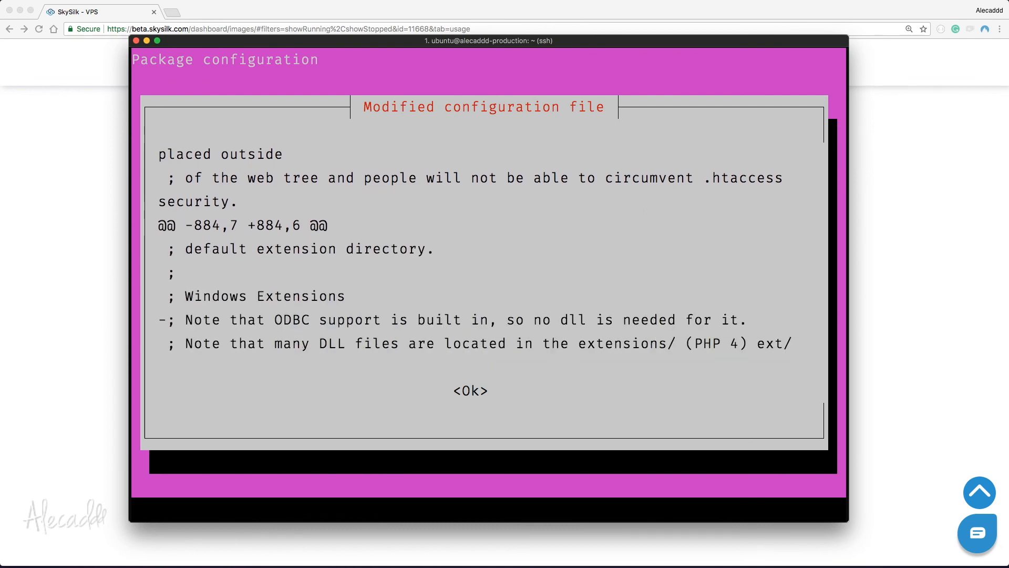
pyautogui.scroll(-3)
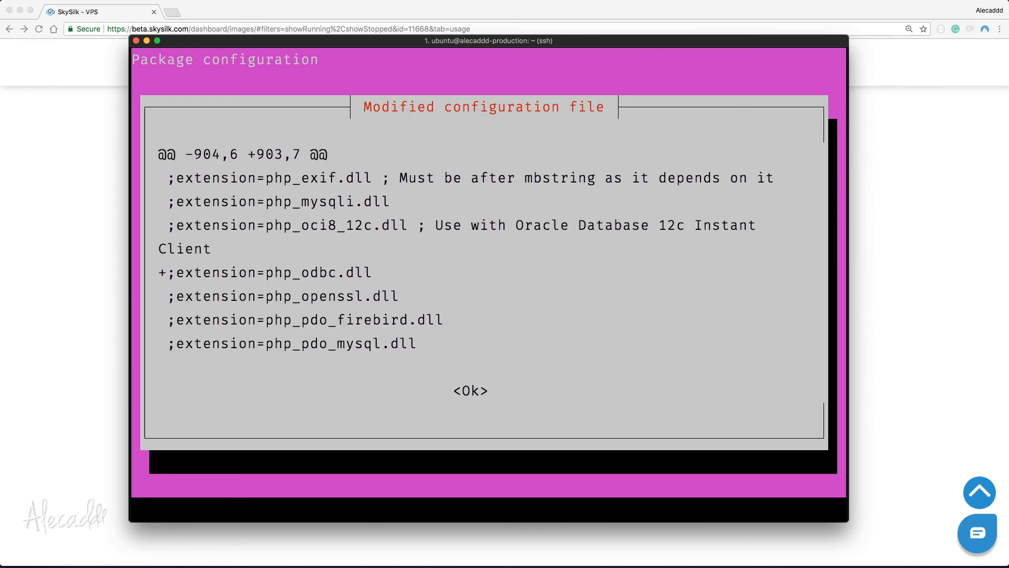
pyautogui.scroll(-3)
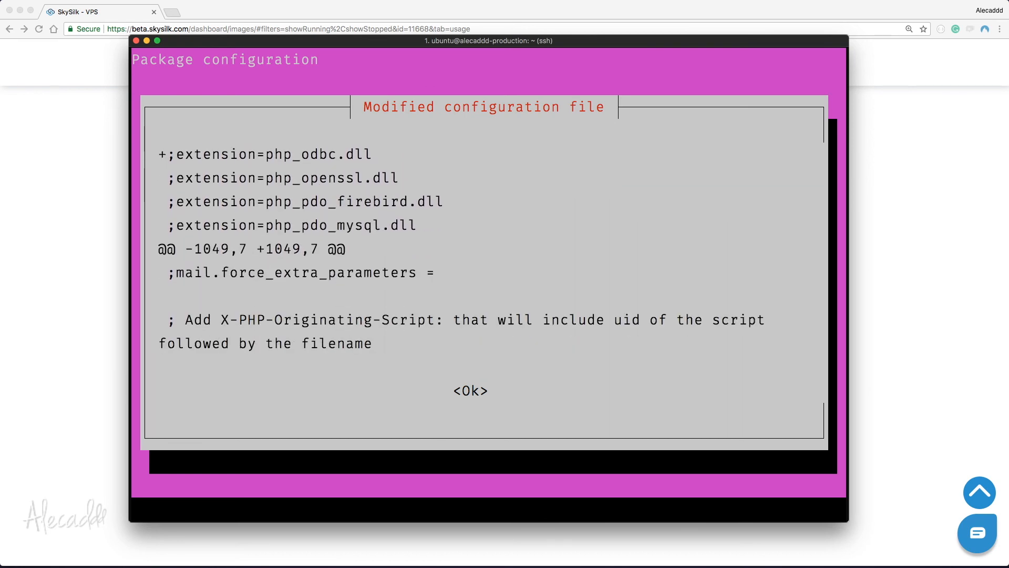
pyautogui.scroll(-3)
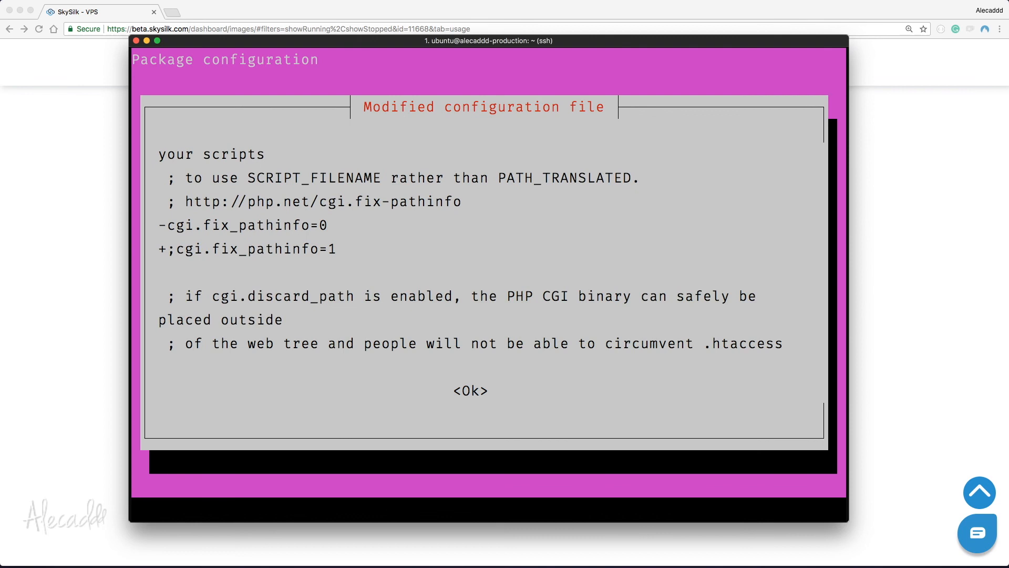
pyautogui.moveTo(695, 208)
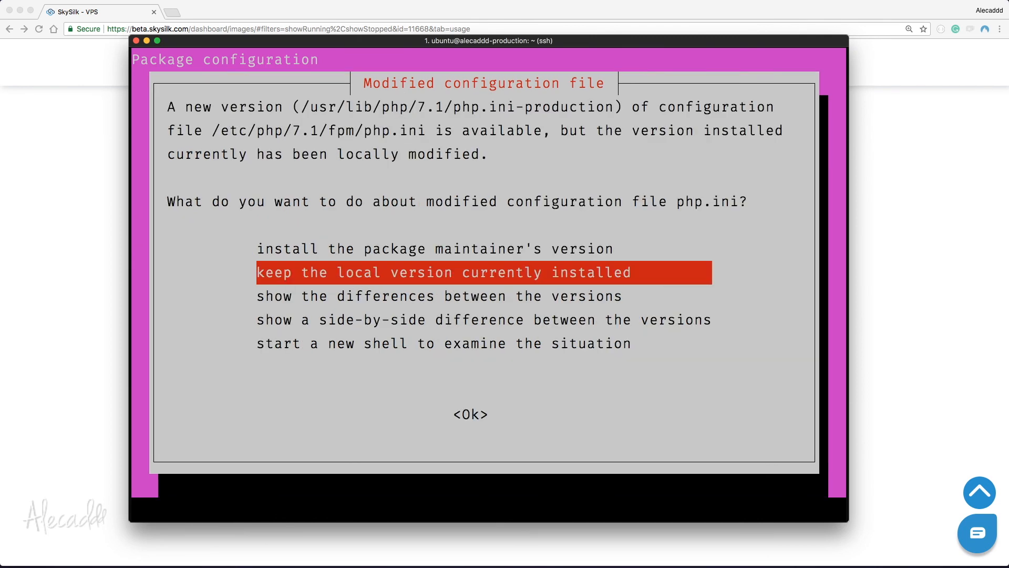
# - Install the package maintainer's version of php.ini to complete the upgrade
pyautogui.press('up')
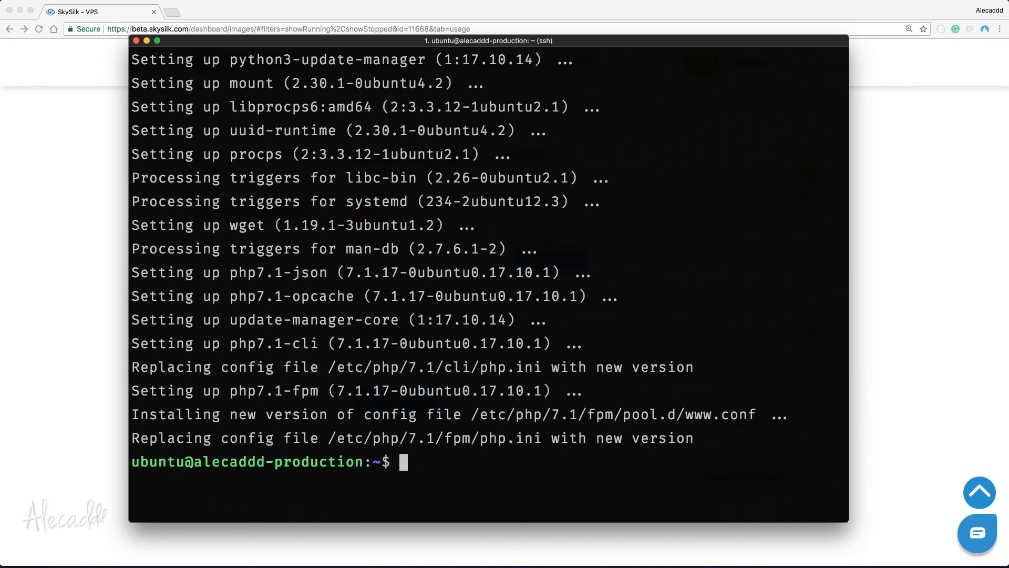
# - Open /etc/php/7.1/fpm/php.ini in nano with sudo
pyautogui.write('su')
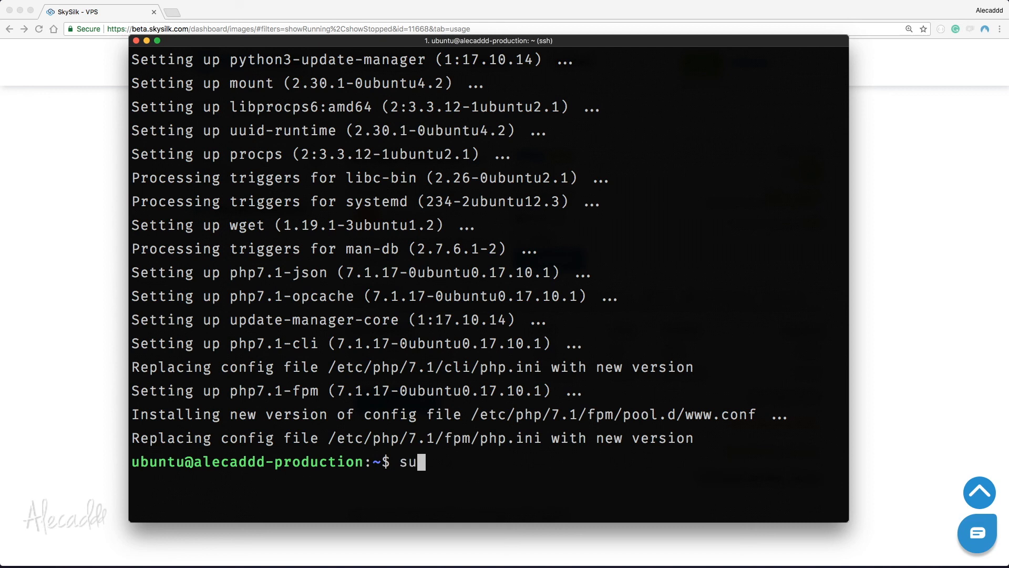
pyautogui.write('do nano')
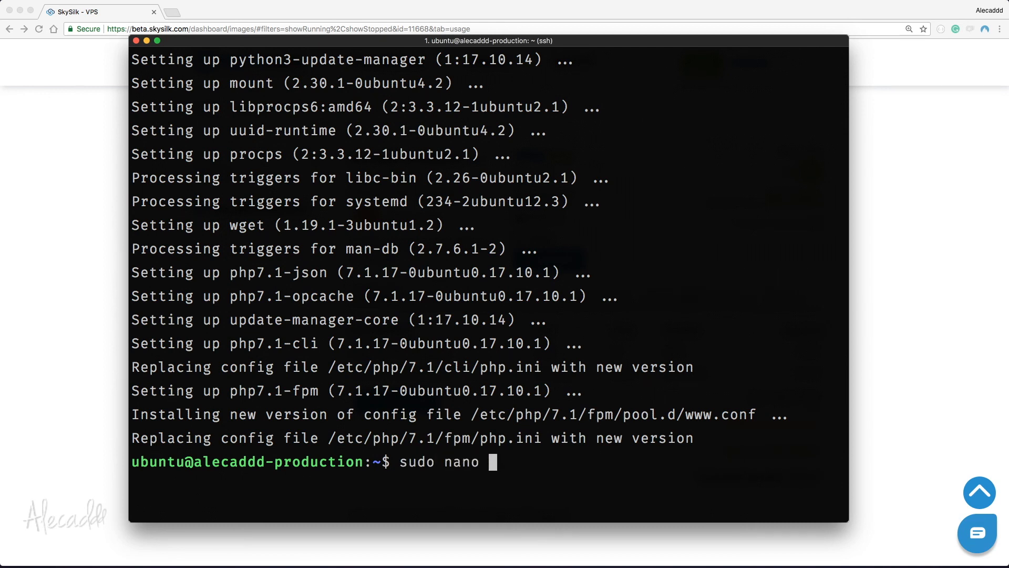
pyautogui.doubleClick(371, 438)
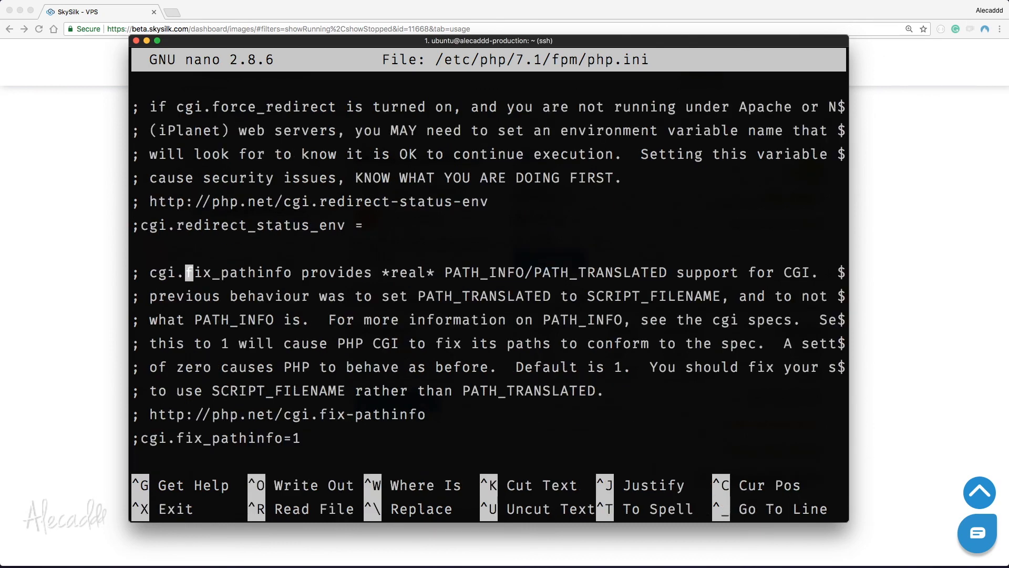
# - Uncomment cgi.fix_pathinfo, set it to 0, save and exit nano
pyautogui.scroll(-3)
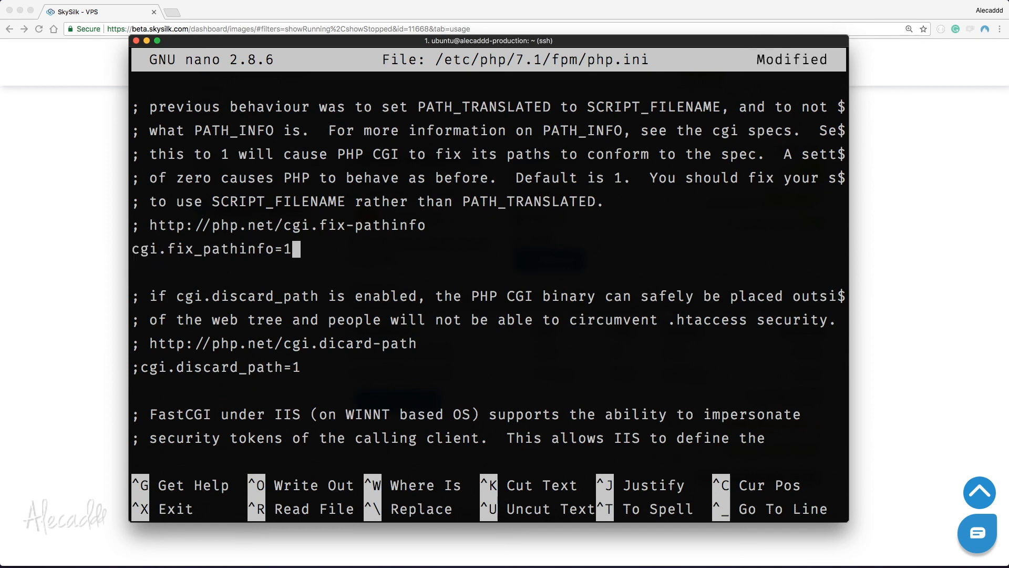
pyautogui.write('0')
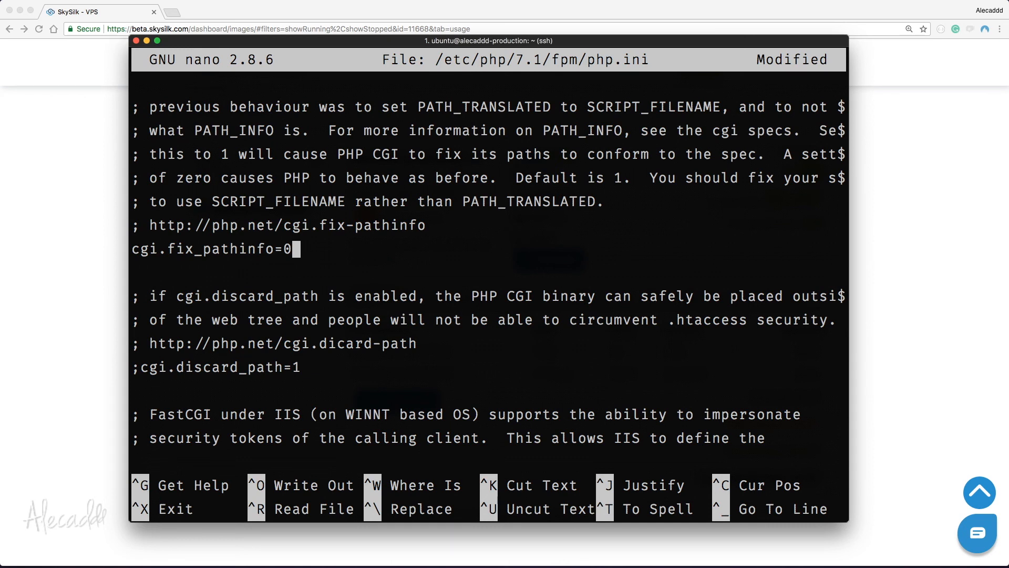
pyautogui.press('ctrl+o')
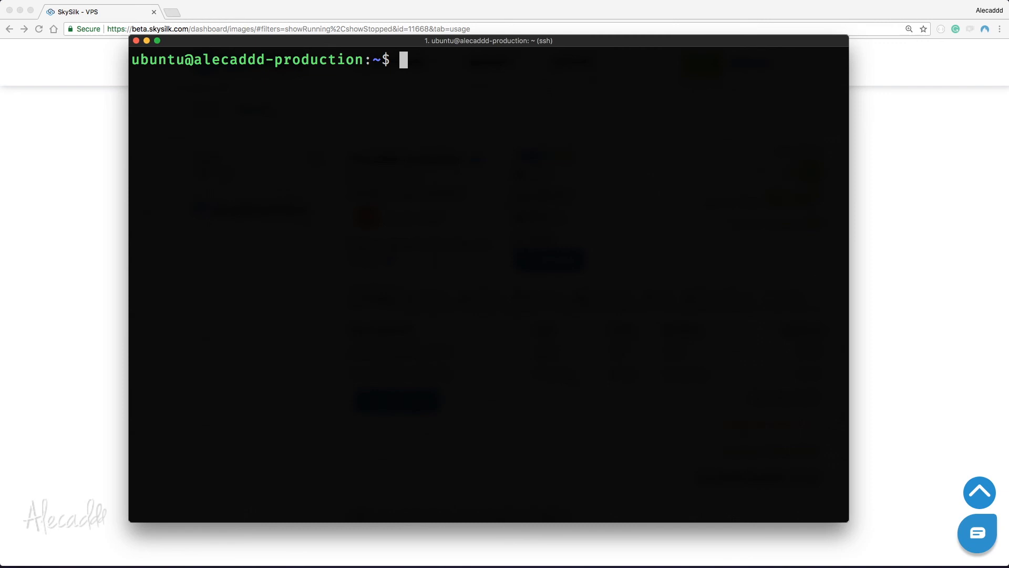
# - Restart php7.1-fpm with sudo systemctl, then enter 64.52.23.242 in a new browser tab
pyautogui.write('sudo systemctl restart php')
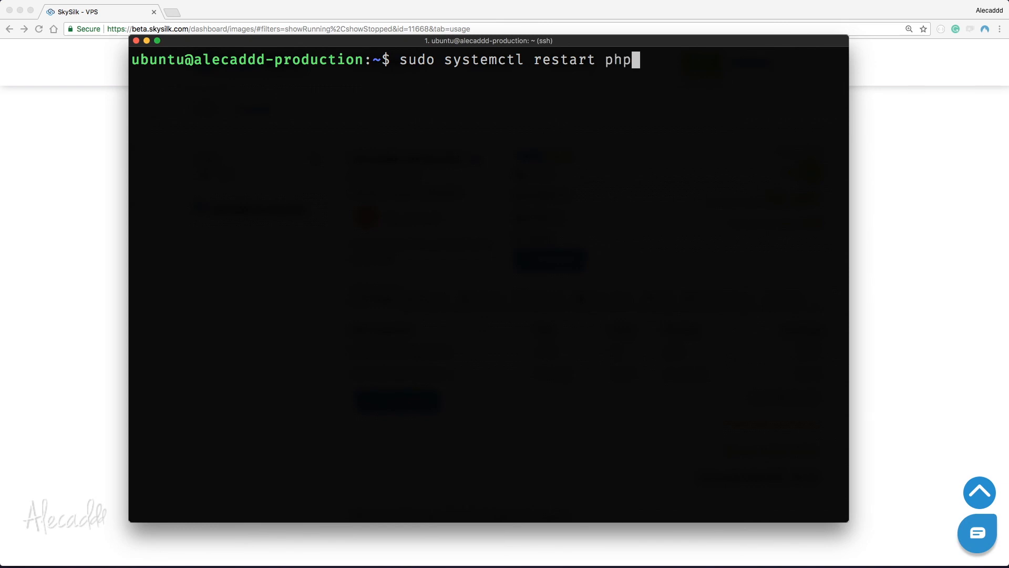
pyautogui.write('7.1-')
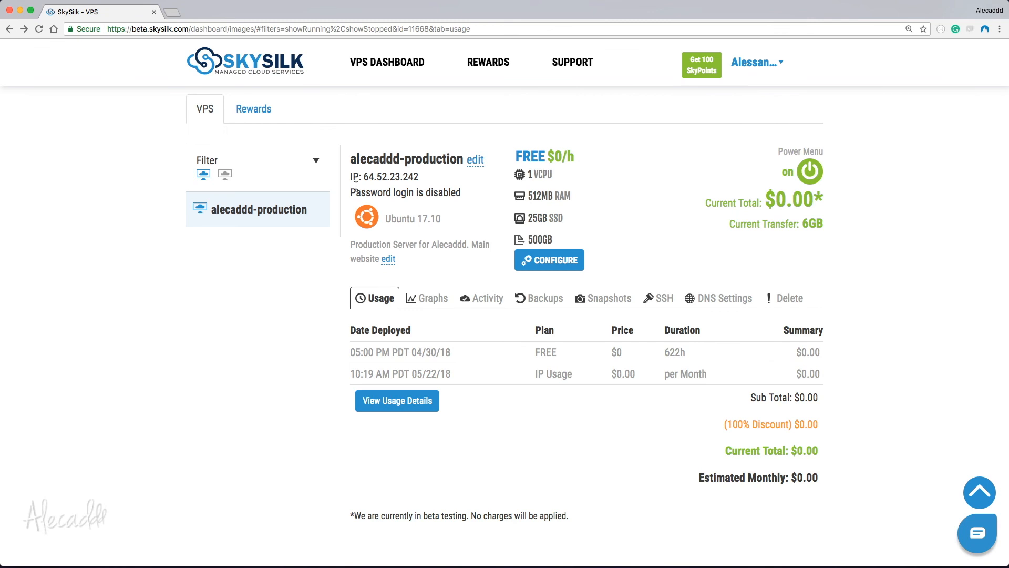
pyautogui.write('64.52.23.242')
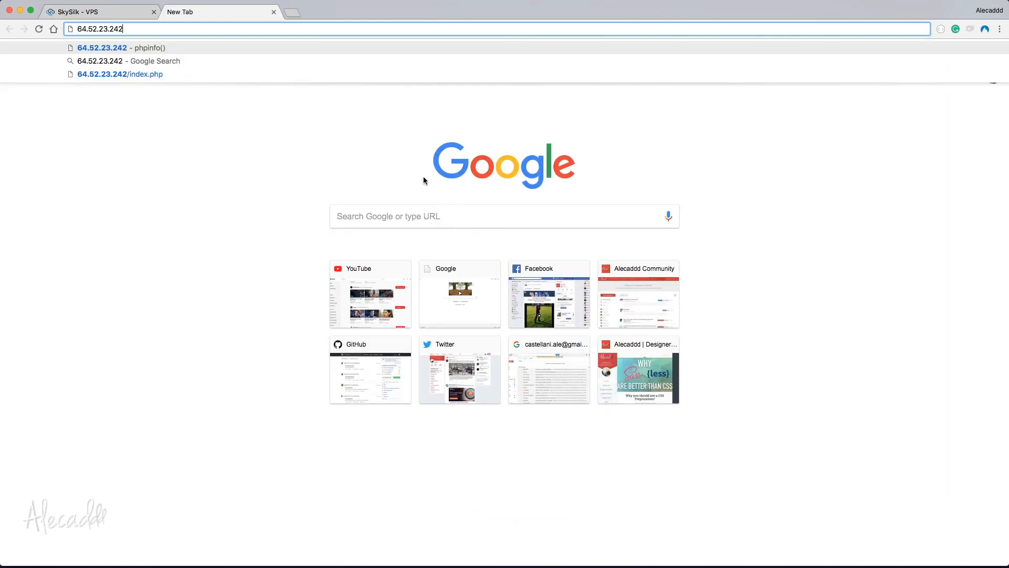